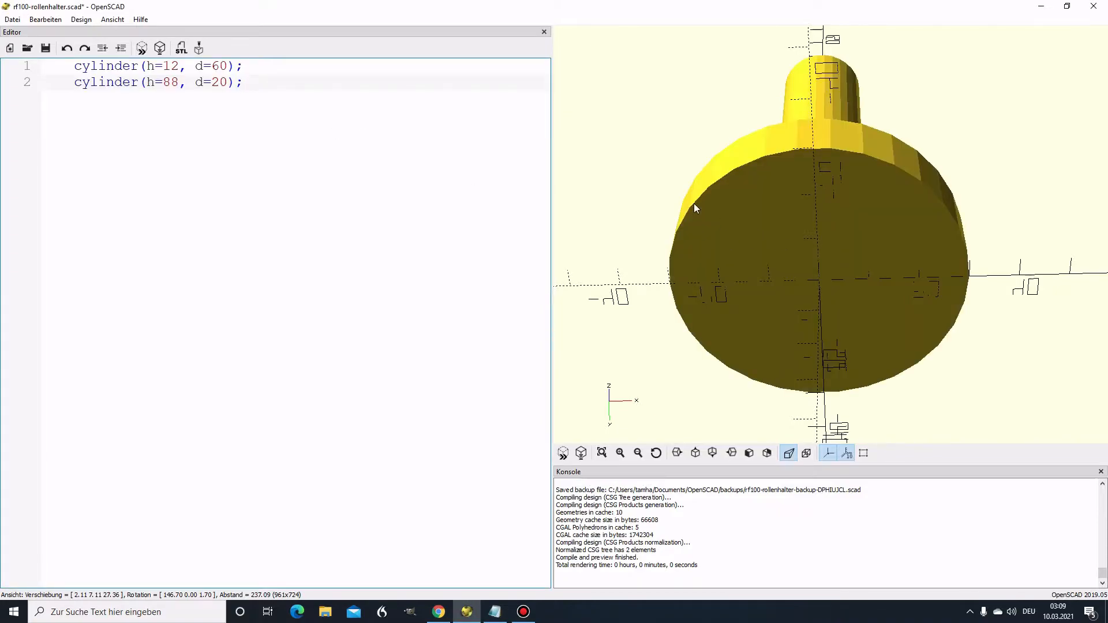
Step: Add a translate([20.88,0,-4]) cylinder(h=100, d=3.5) rod beside the shaft
left_click_drag(694, 208, 845, 227)
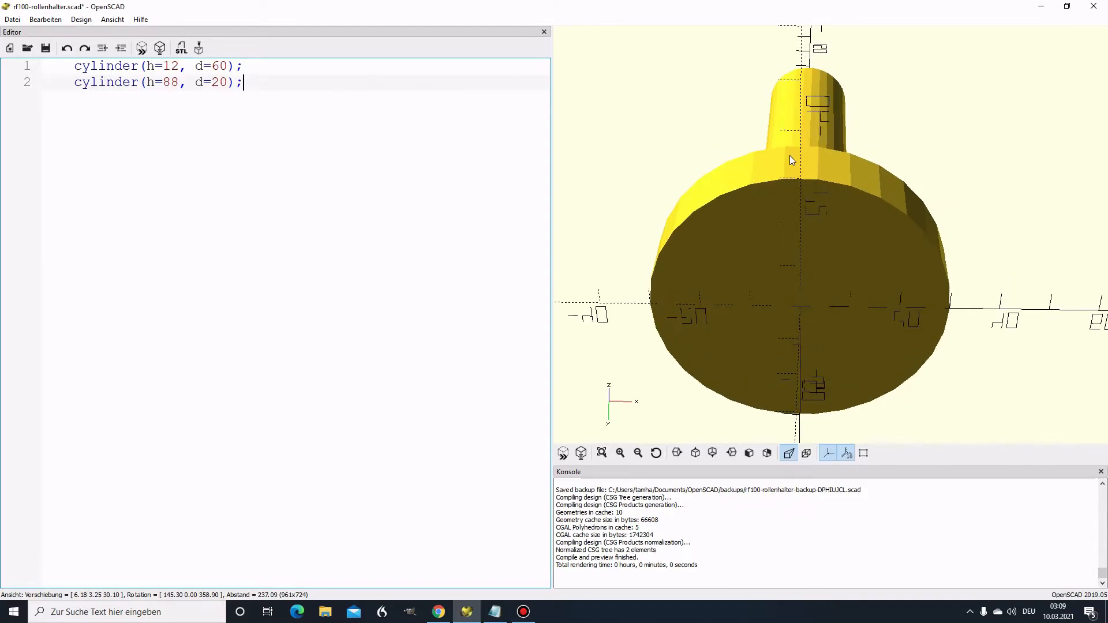
left_click_drag(789, 160, 787, 134)
type("#")
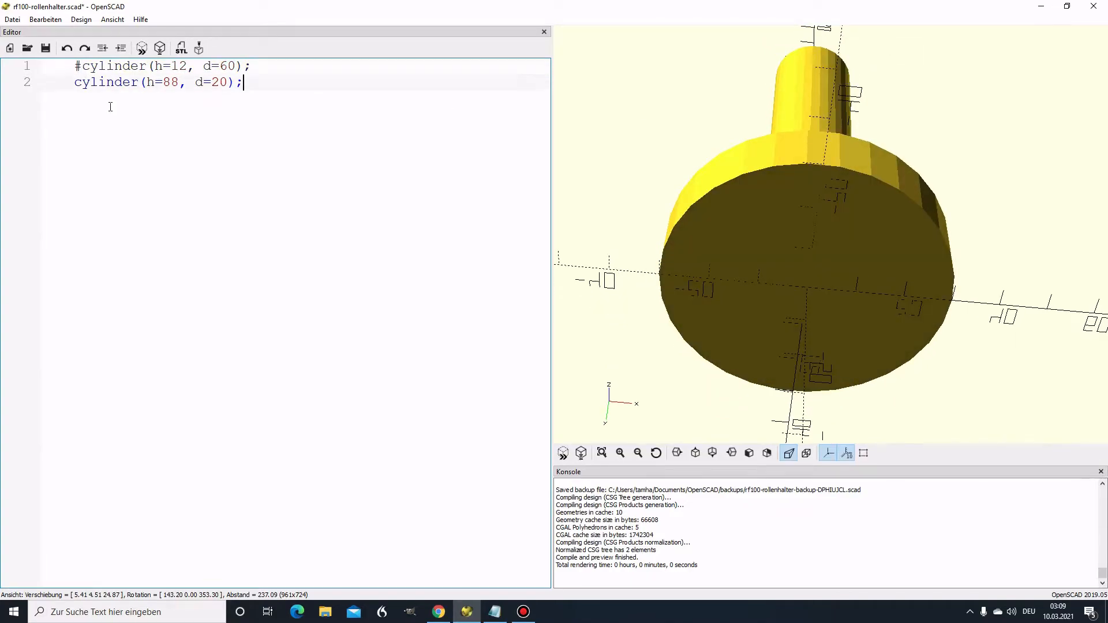
left_click(141, 47)
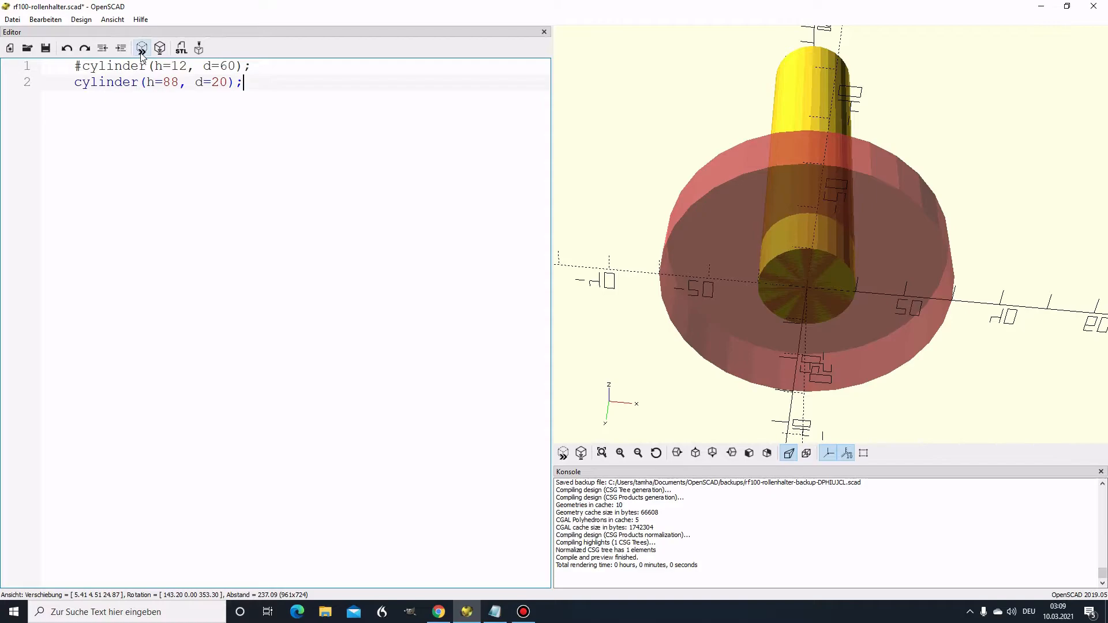
triple_click(162, 66)
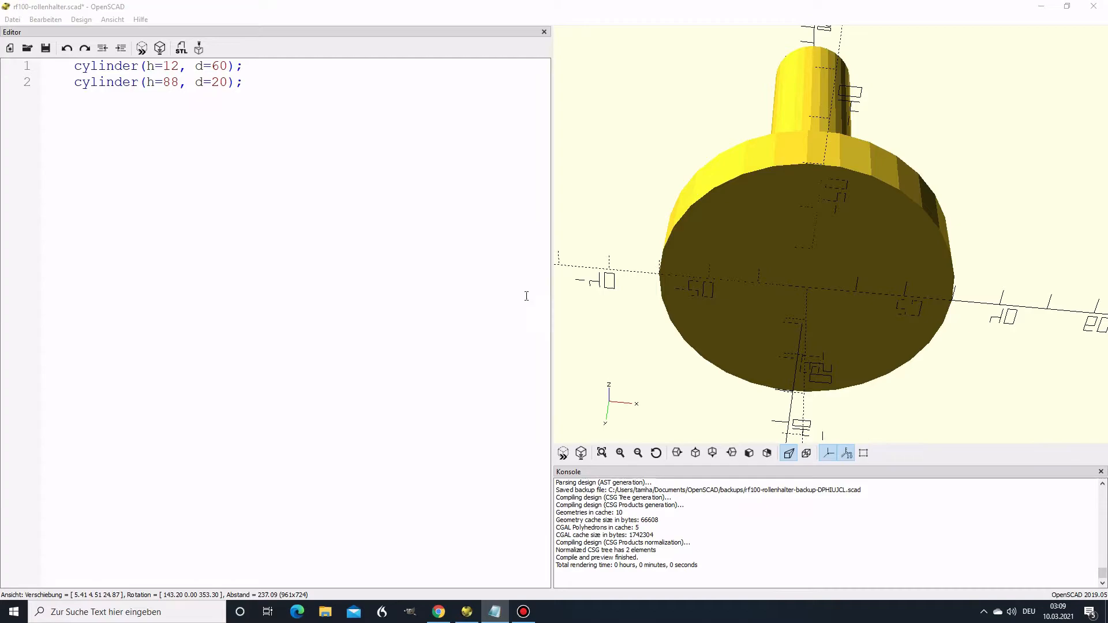
type("translate([20.88,0,-4])cylinder(h=100, d=3.5);")
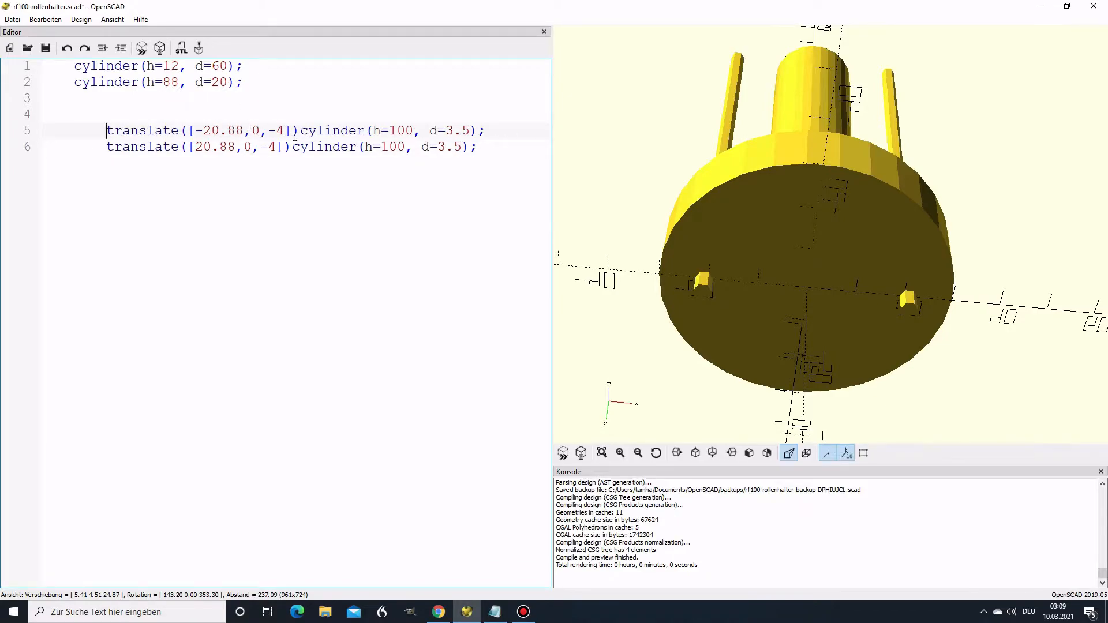
double_click(324, 146)
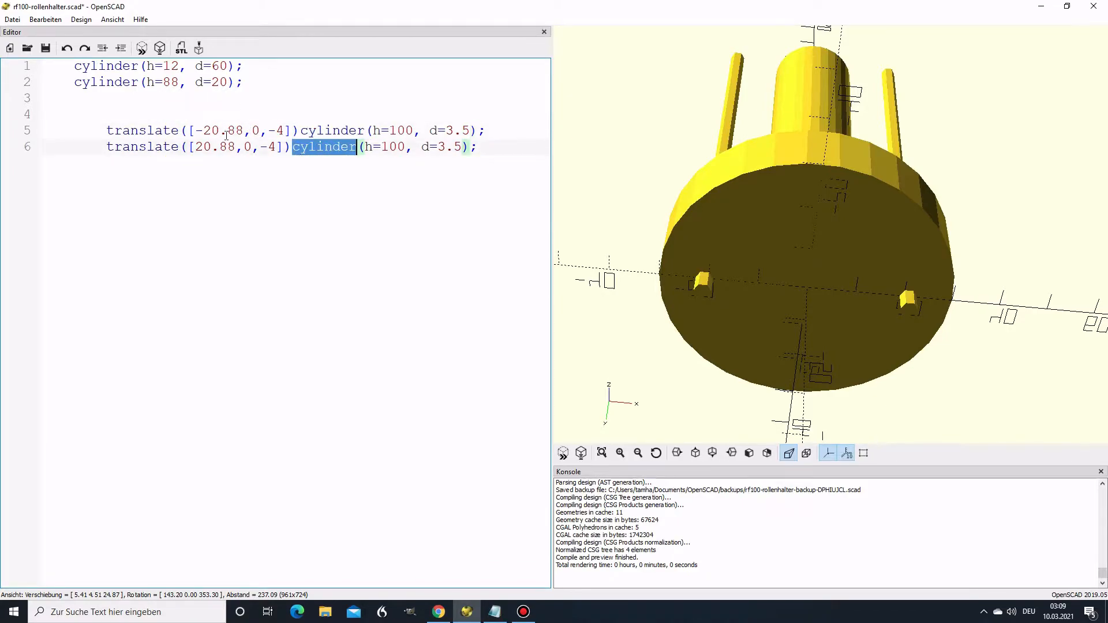
left_click(748, 281)
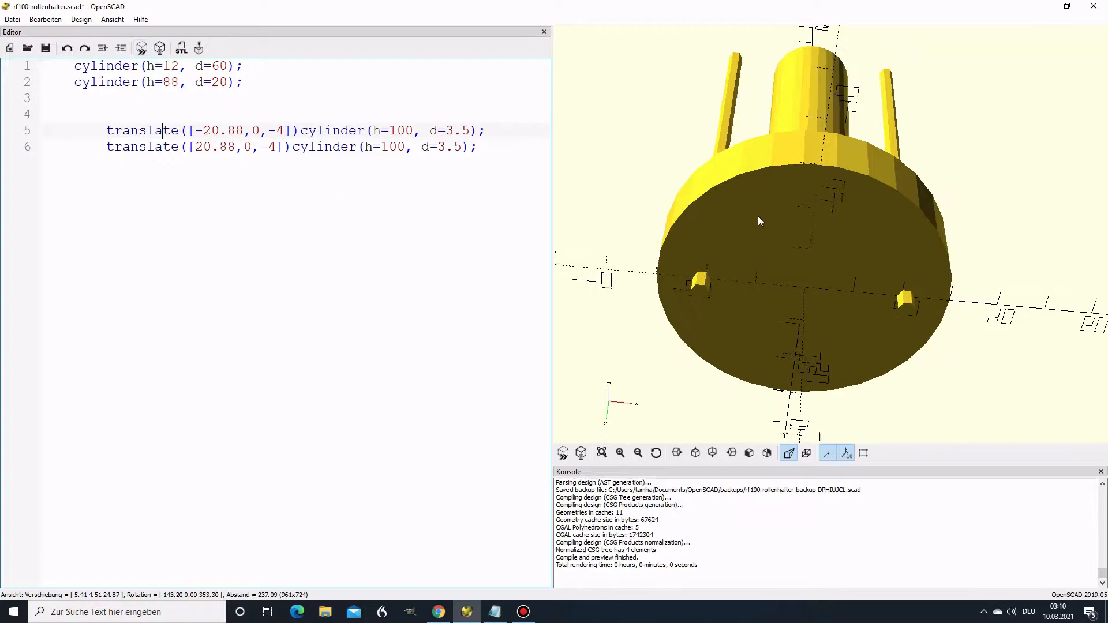
Step: Add the matching rod at x = -20.88 and view both rods from the side
left_click_drag(759, 221, 888, 170)
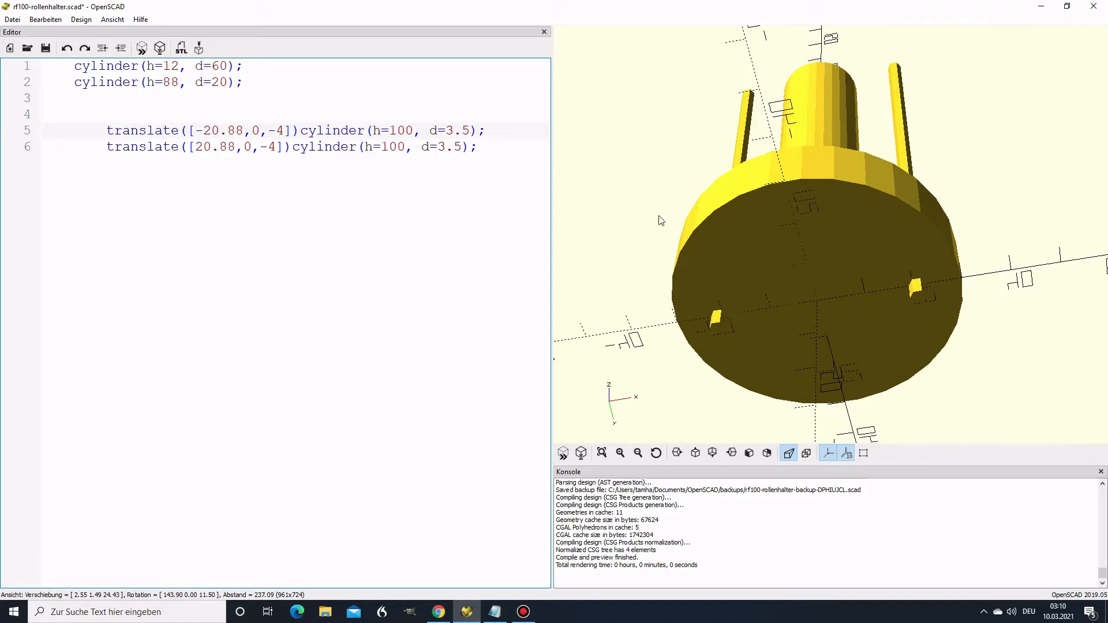
mouse_move(815, 300)
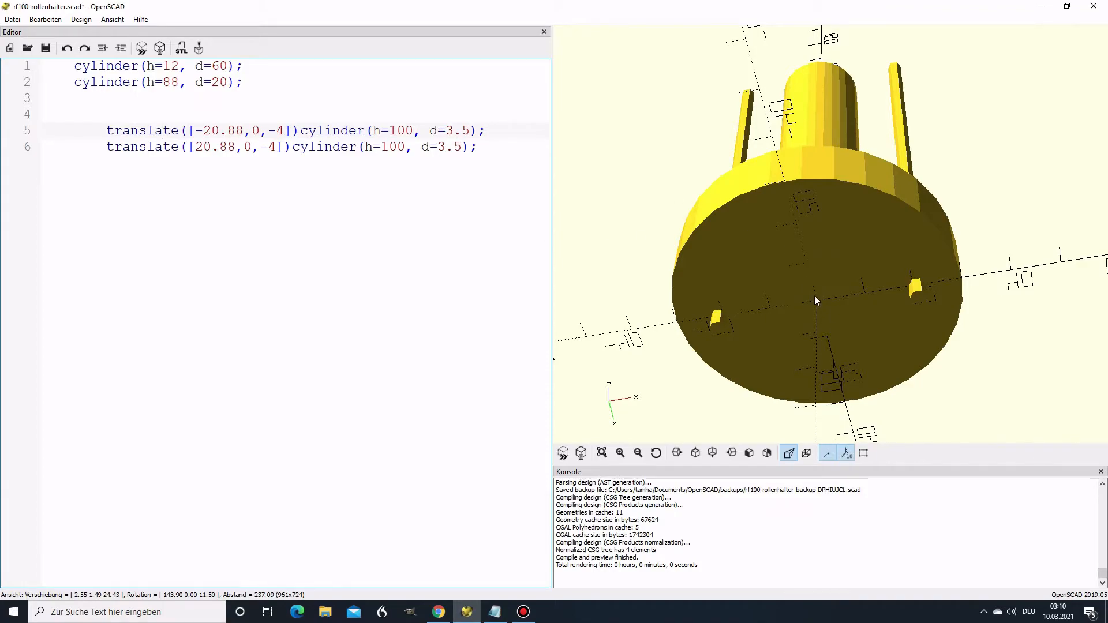
left_click(163, 131)
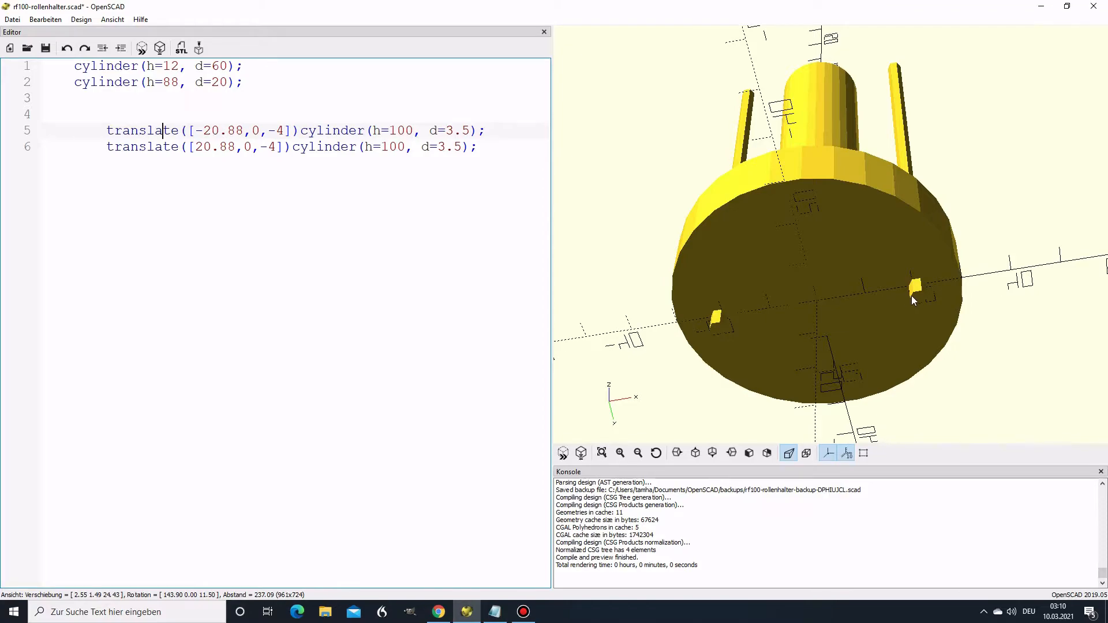
mouse_move(818, 309)
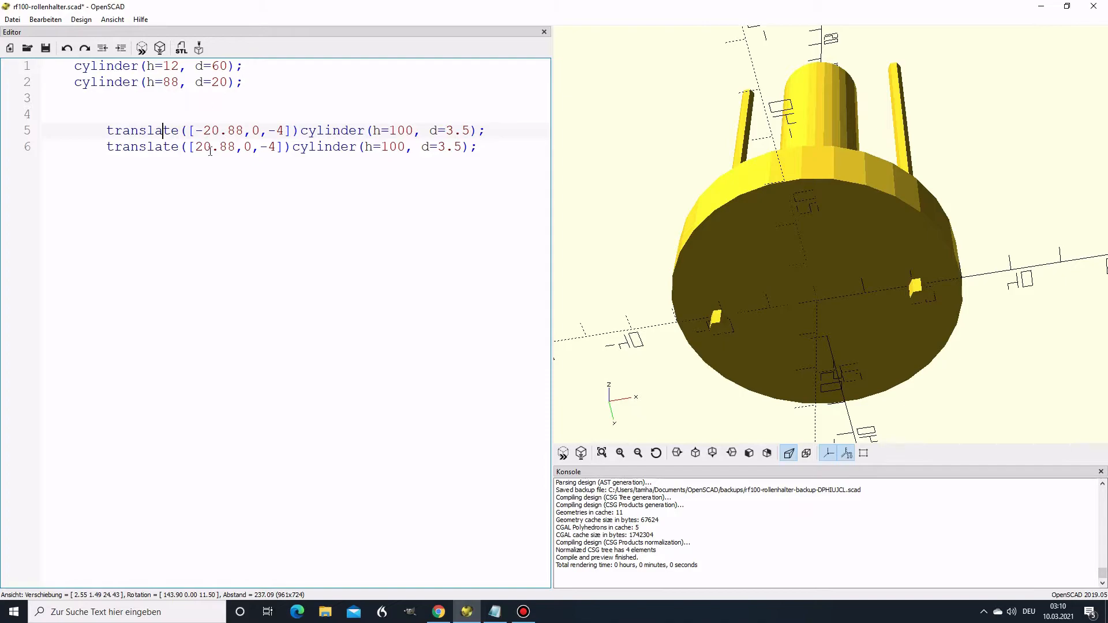
double_click(217, 130)
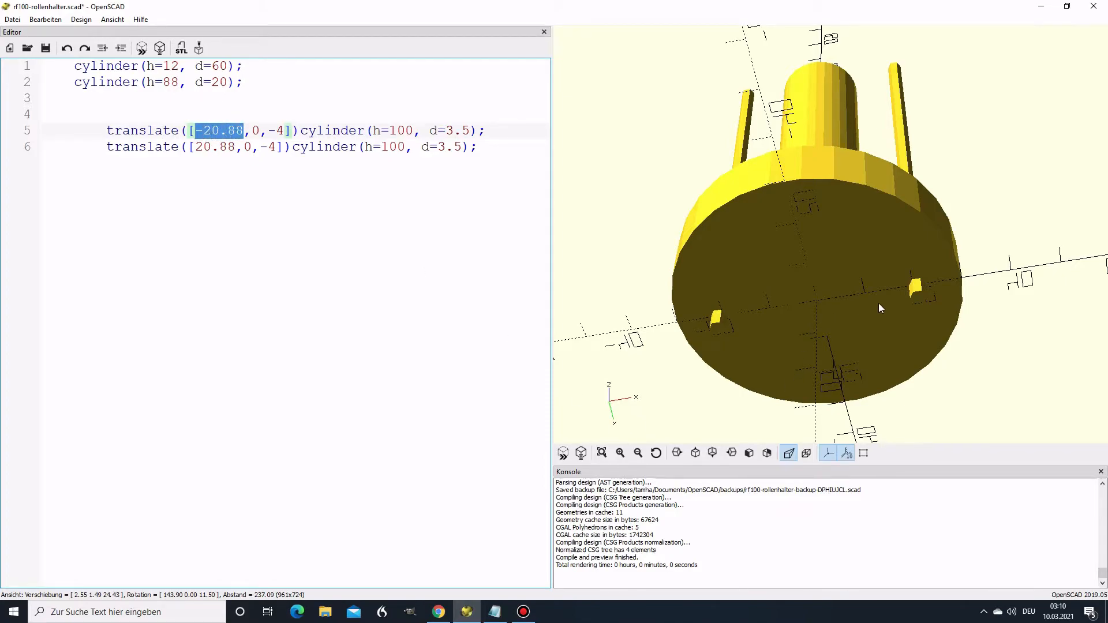
mouse_move(926, 343)
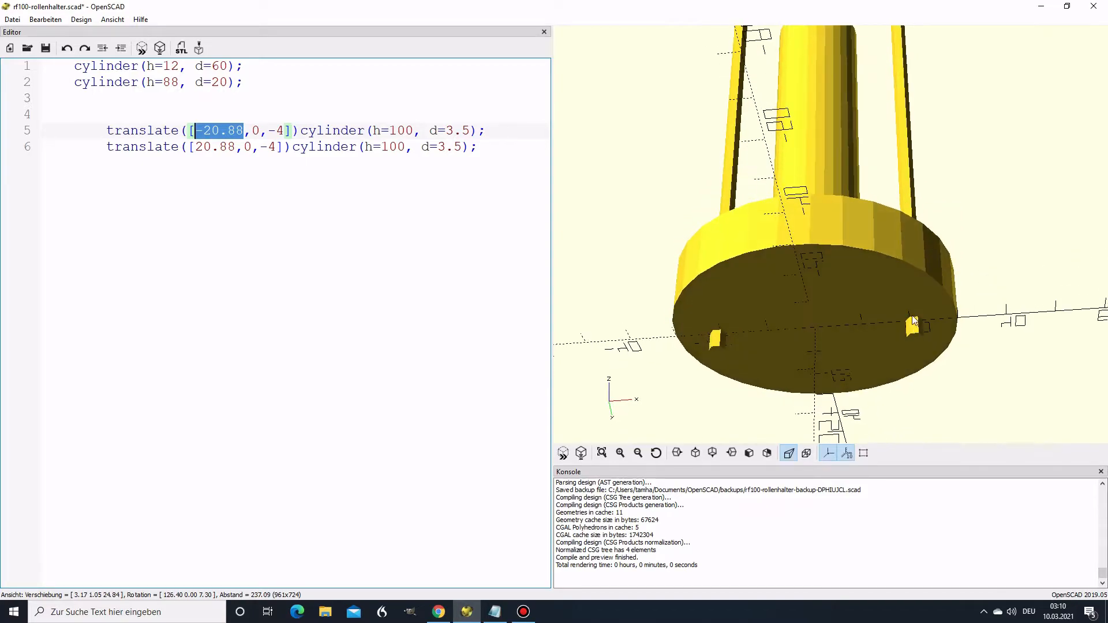
left_click_drag(912, 319, 919, 352)
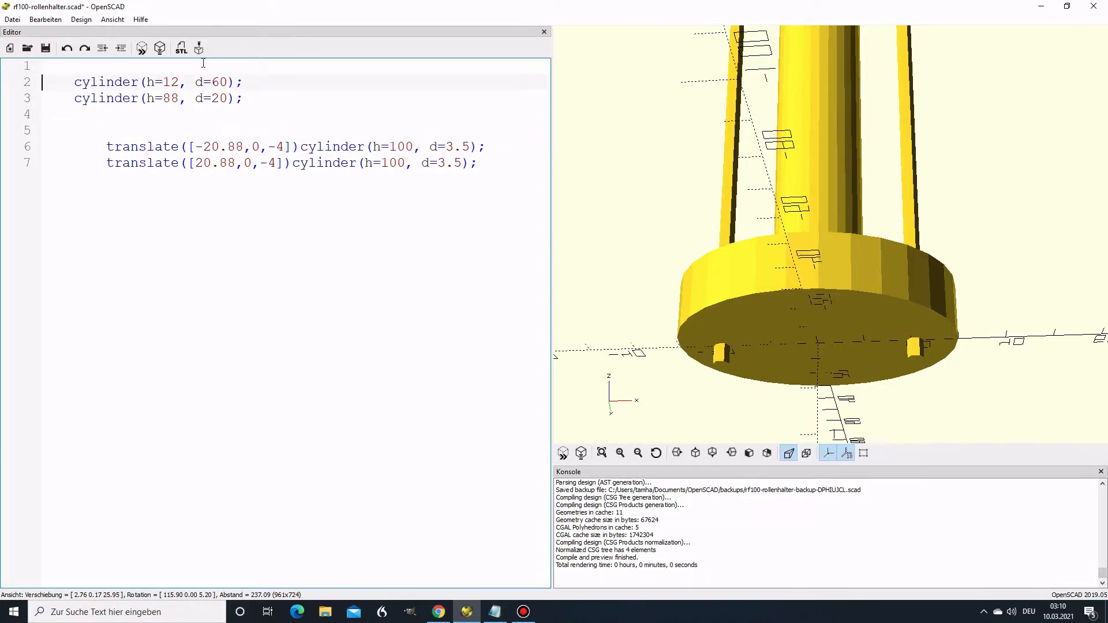
Step: Wrap the body in difference() so the two 3.5 mm rods cut holes in the disc
type("difference()")
type("}")
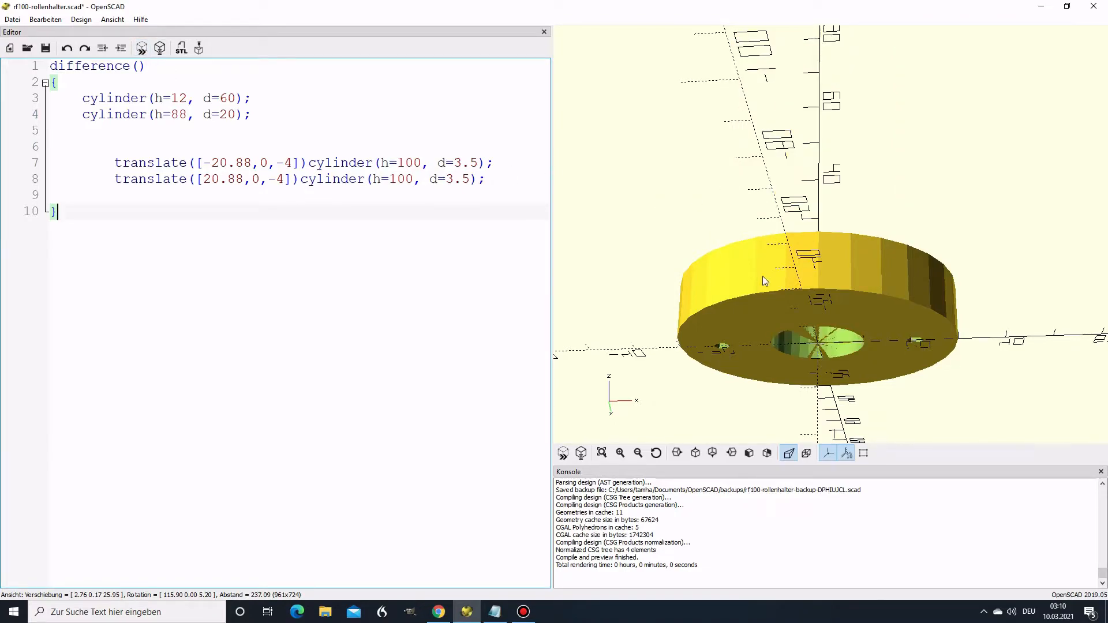
mouse_move(751, 262)
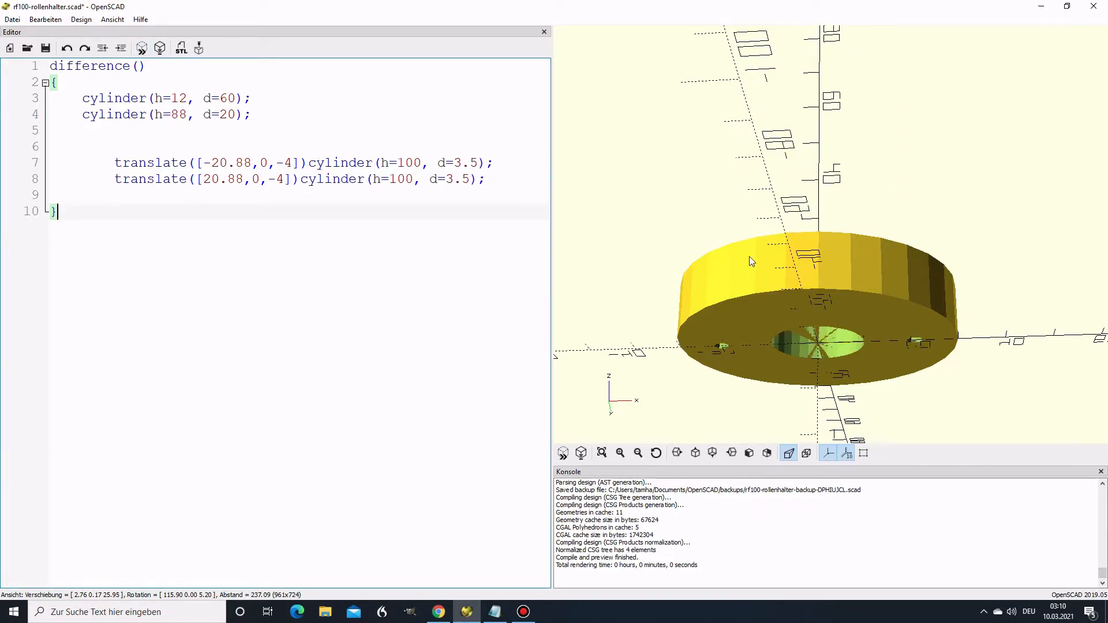
left_click_drag(139, 98, 250, 98)
type("union()")
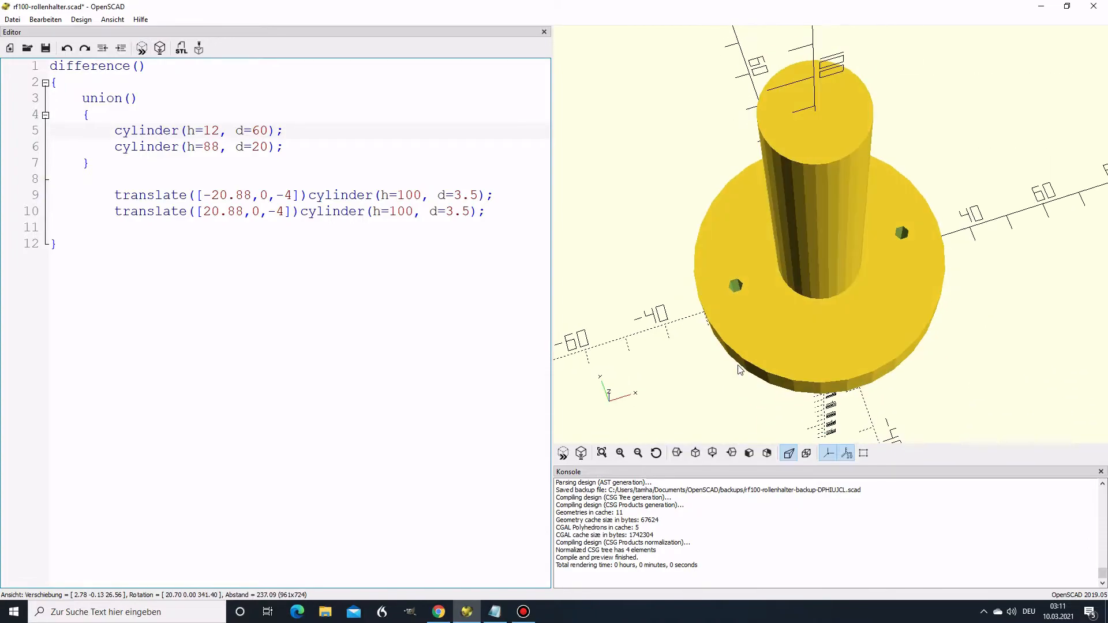
mouse_move(385, 286)
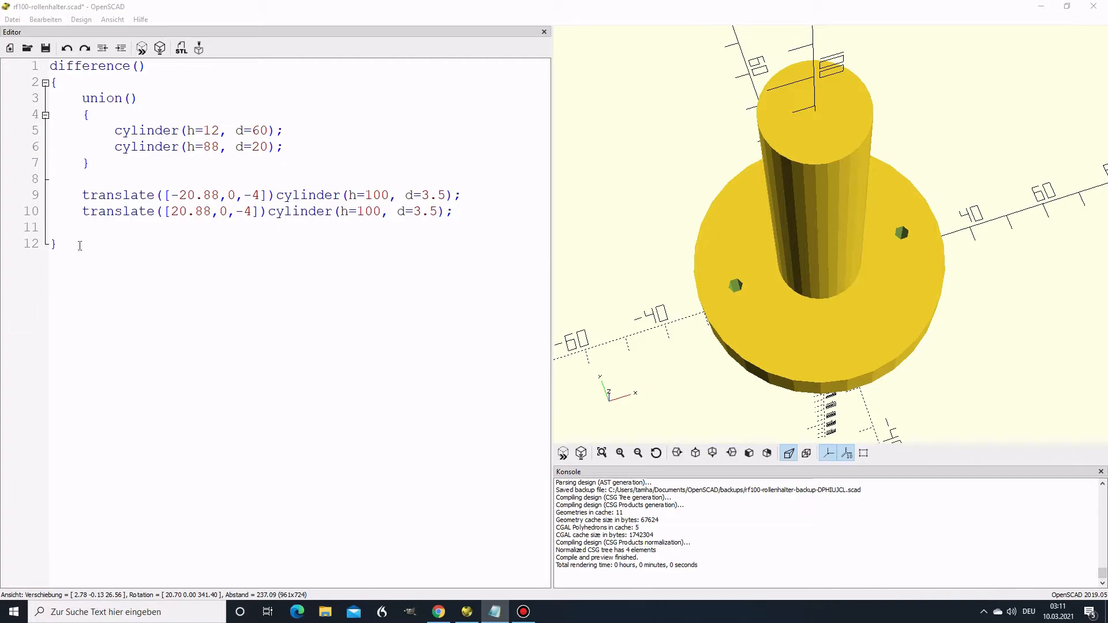
Step: Group the two screw-hole cylinders inside a union() block and add space below it
type("union()")
type("{")
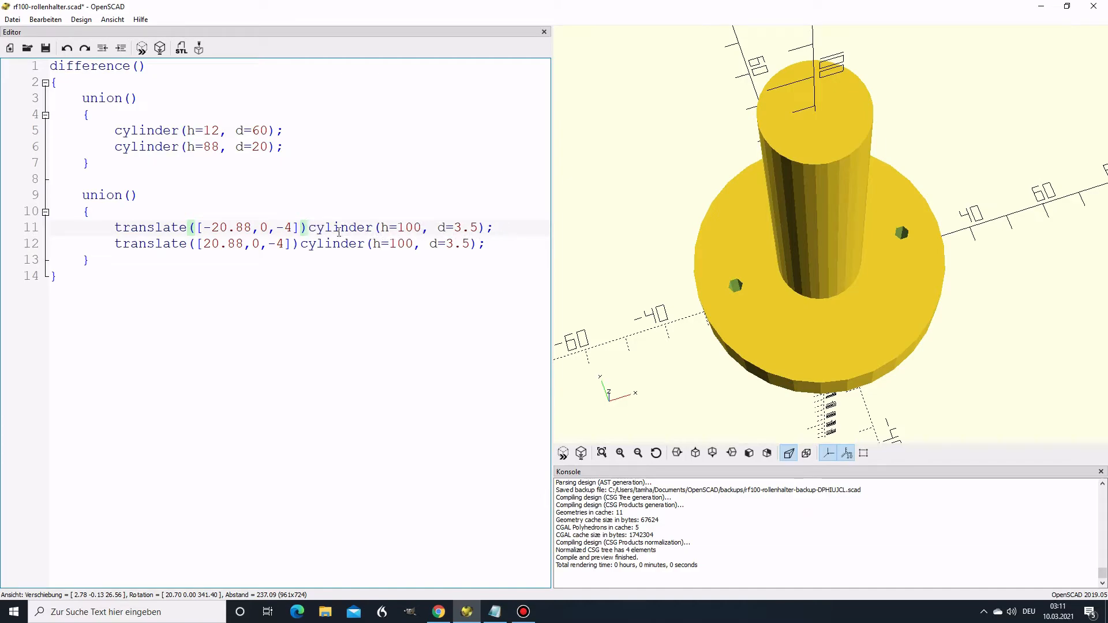
left_click(308, 227)
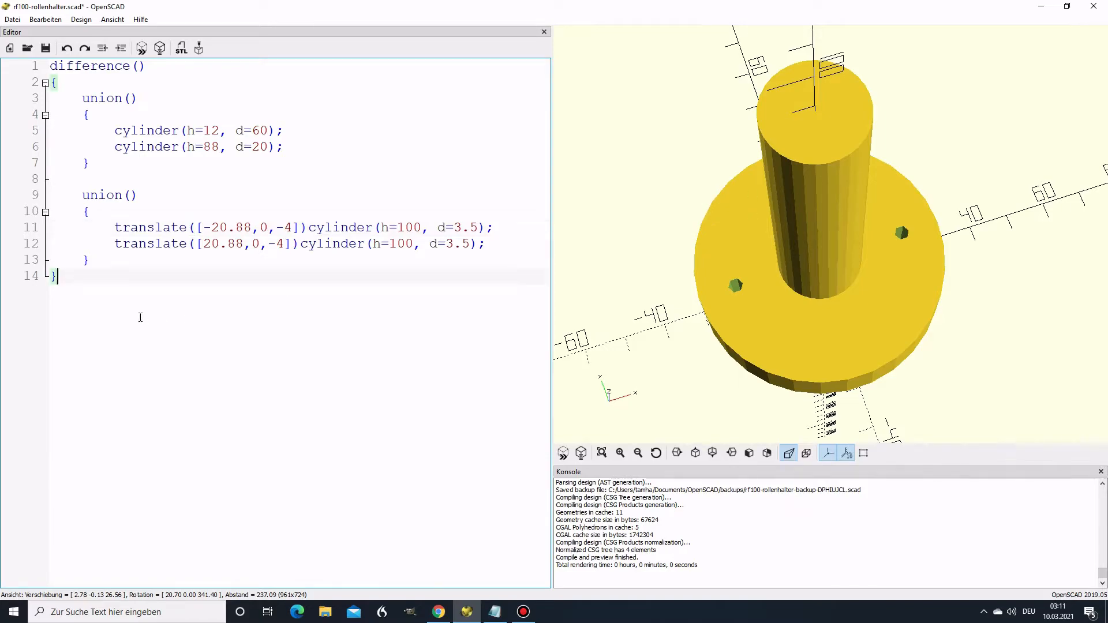
key("ctrl+a")
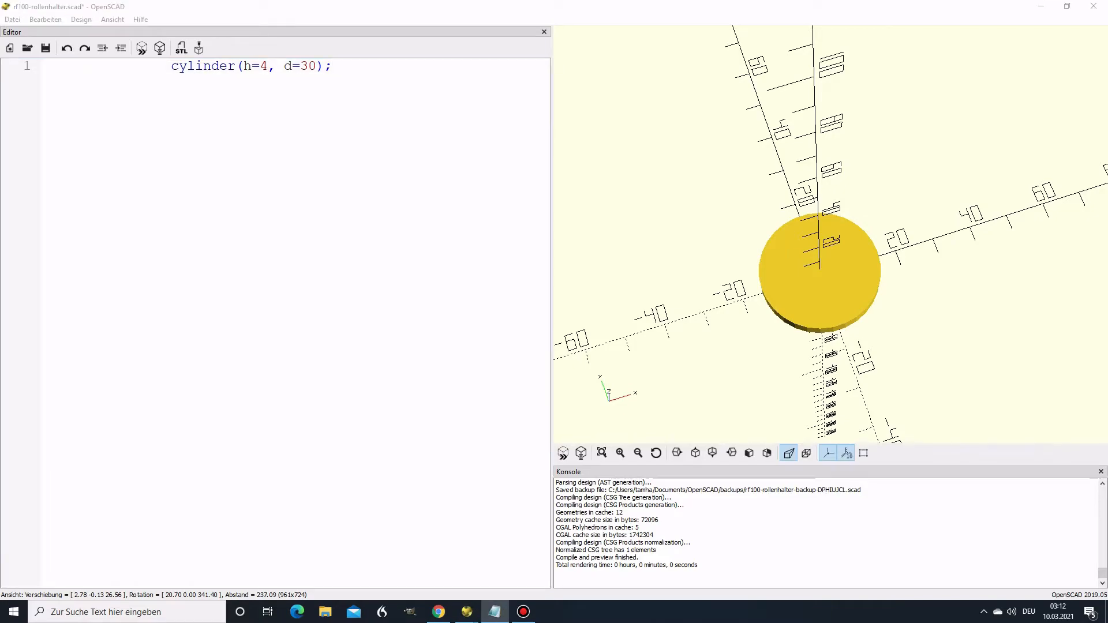
Step: Cut a 30 mm disc with an 80×80×4 cube into a half-disc at height 84
type("translate([-40,0,0])cube([80,80,4]);")
type("difference()")
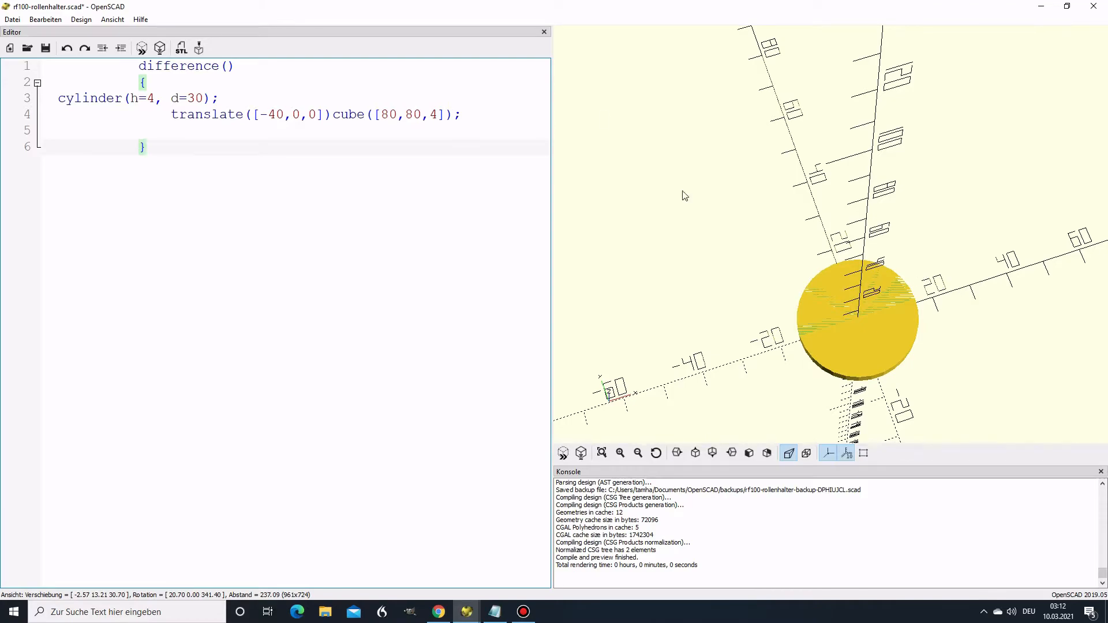
left_click(159, 47)
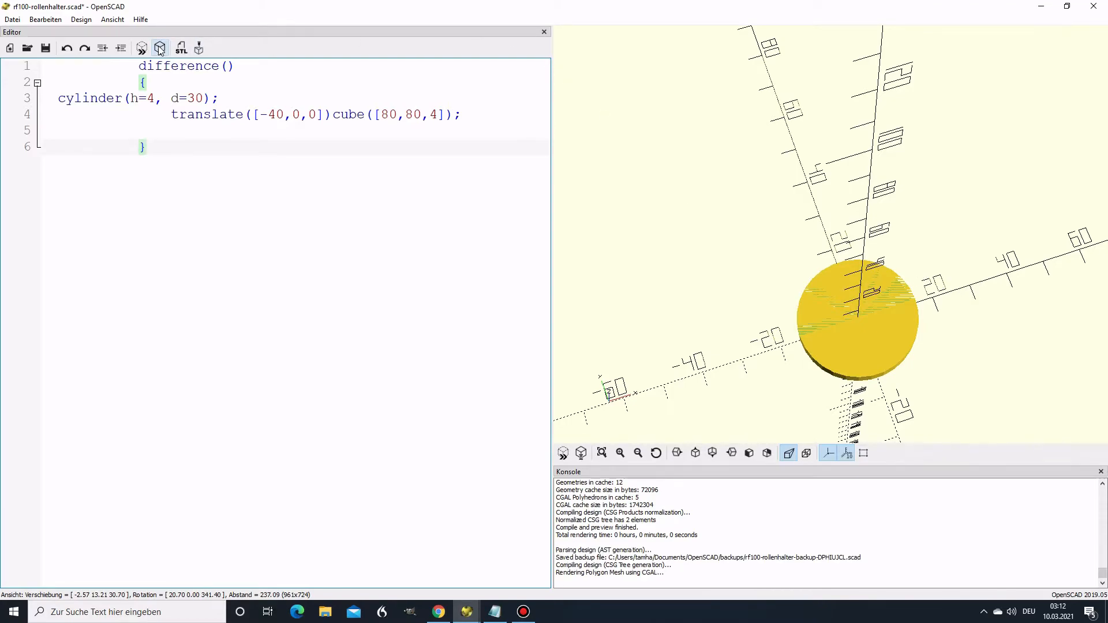
left_click(159, 47)
type("translate([0,0,84])")
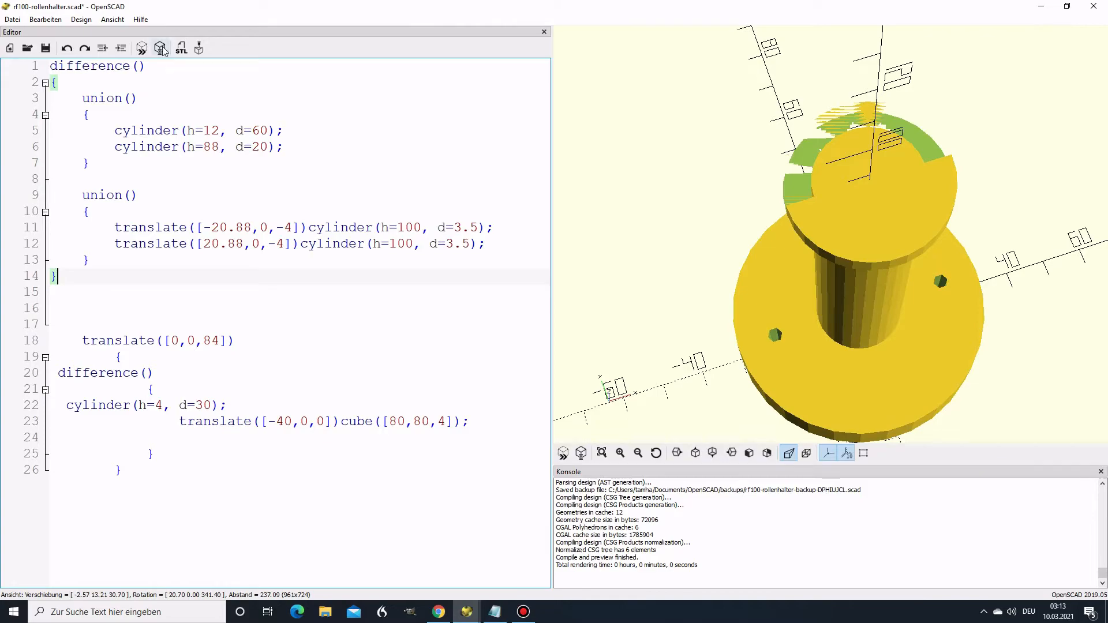
Step: Render the full holder, then add $fn=64 at the top for smooth curves
left_click(160, 47)
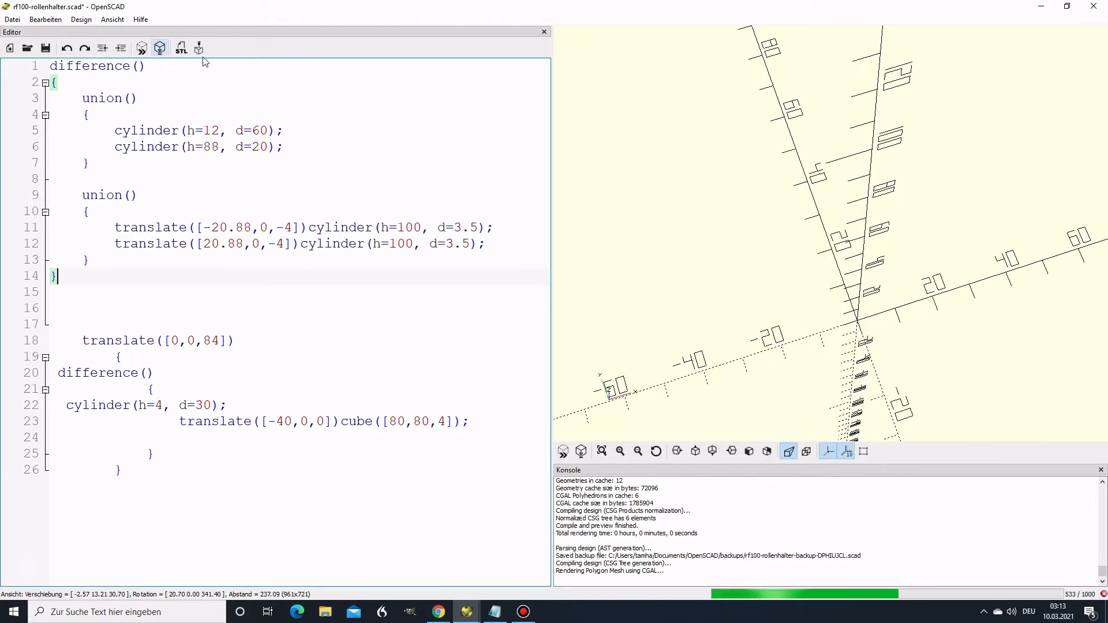
left_click(142, 47)
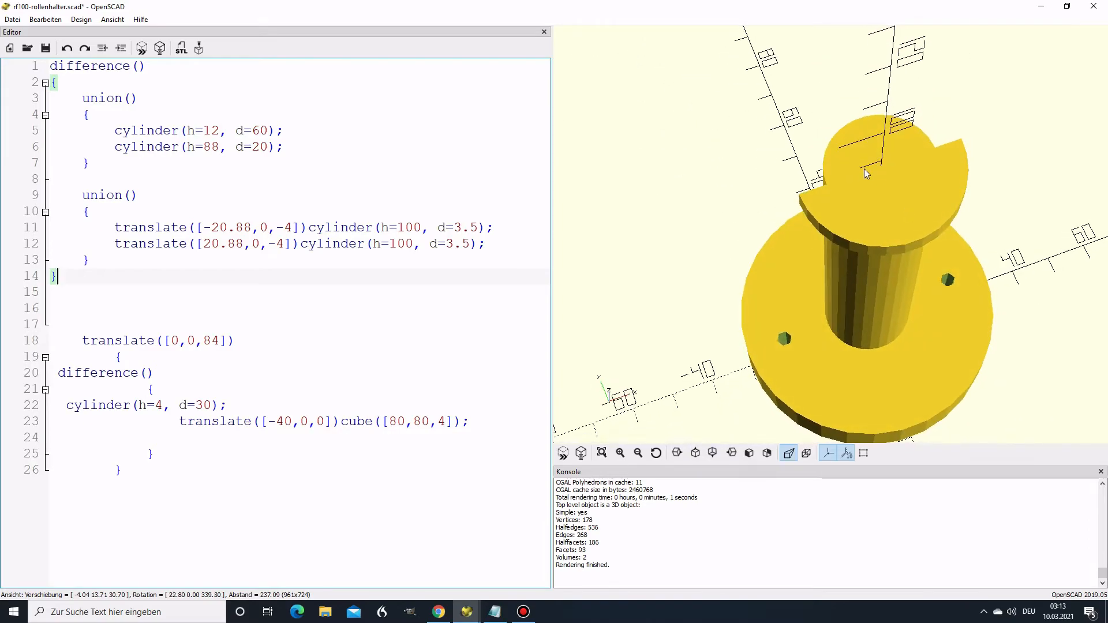
mouse_move(940, 427)
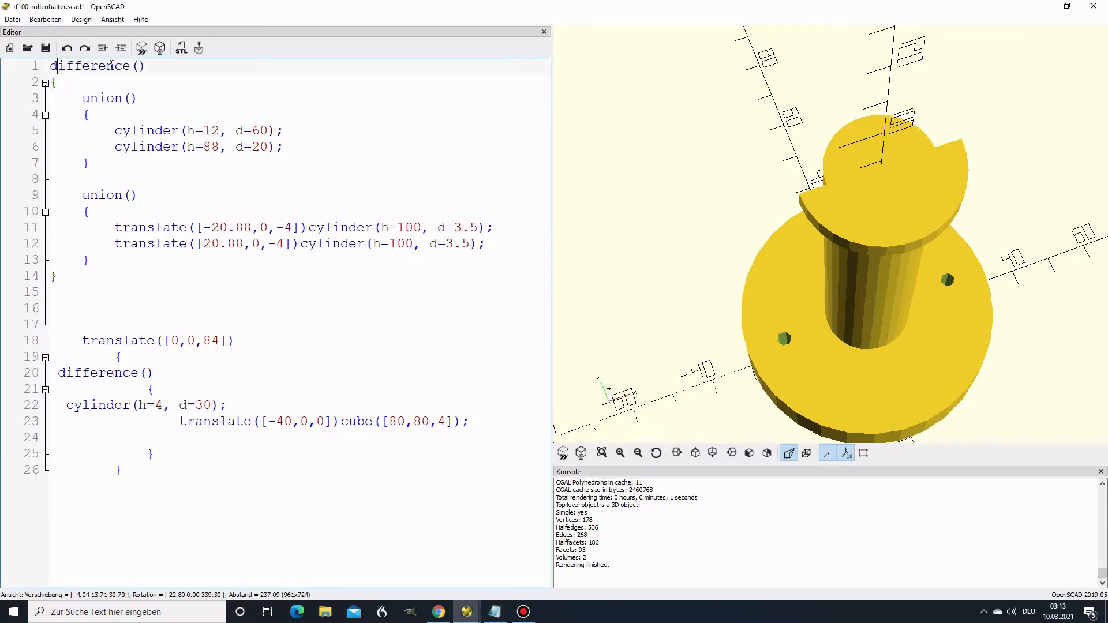
type("$fn=64;")
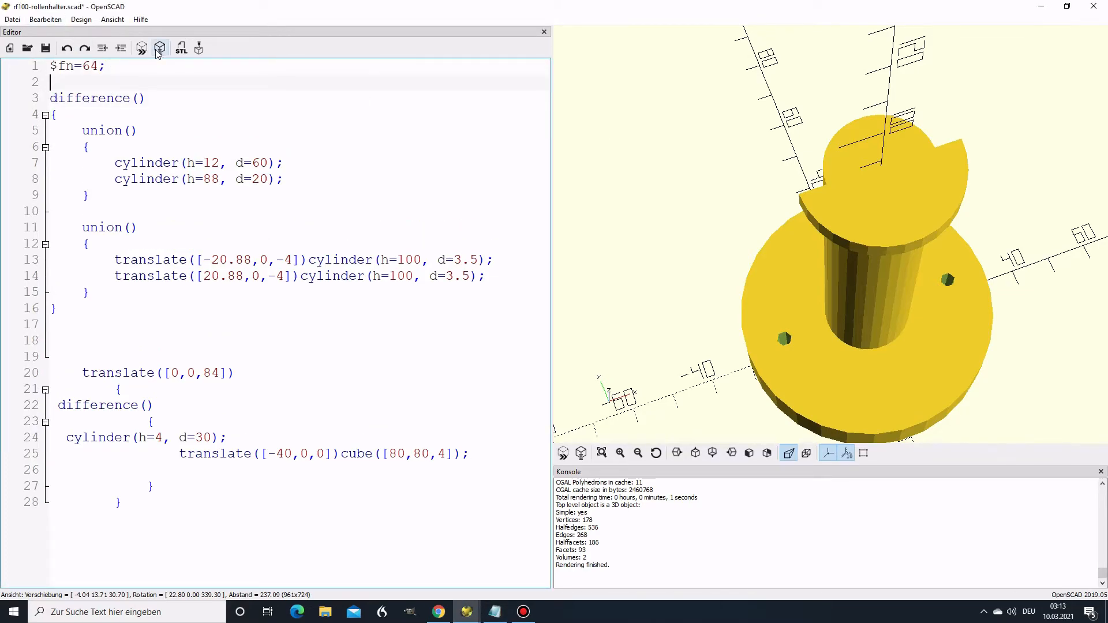
left_click(160, 48)
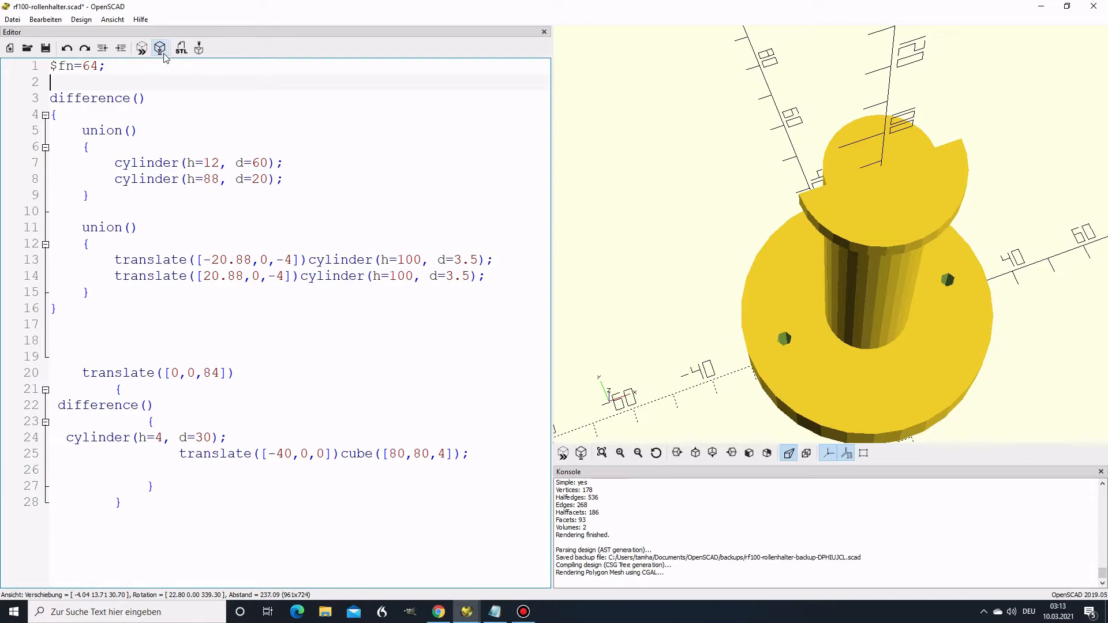
Step: Render the smoothed holder and begin exporting it as an STL file
left_click(159, 47)
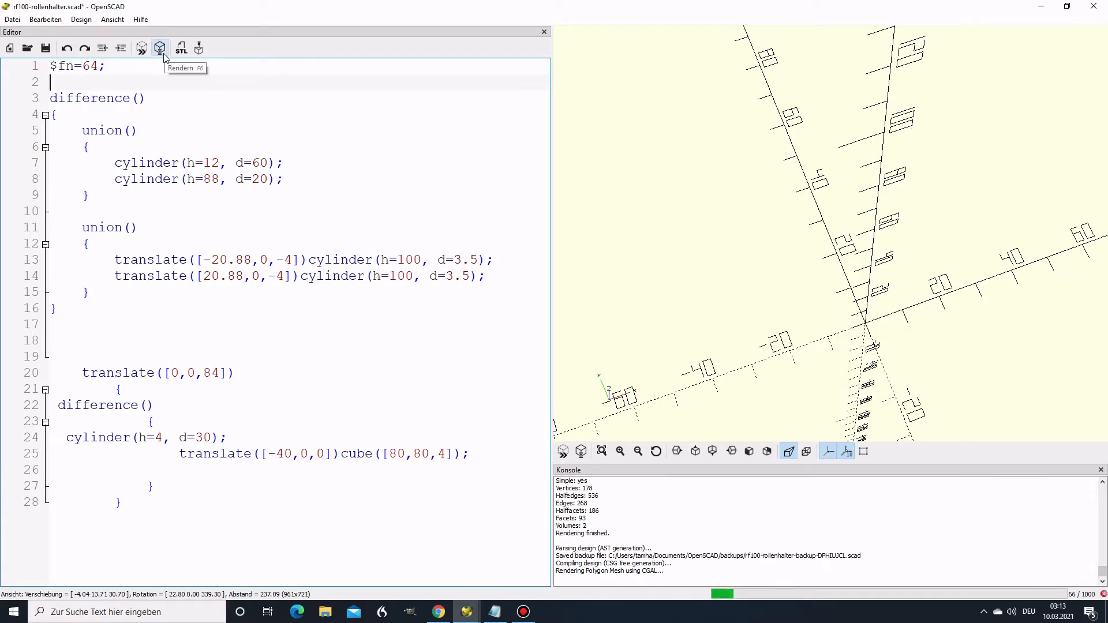
left_click(160, 47)
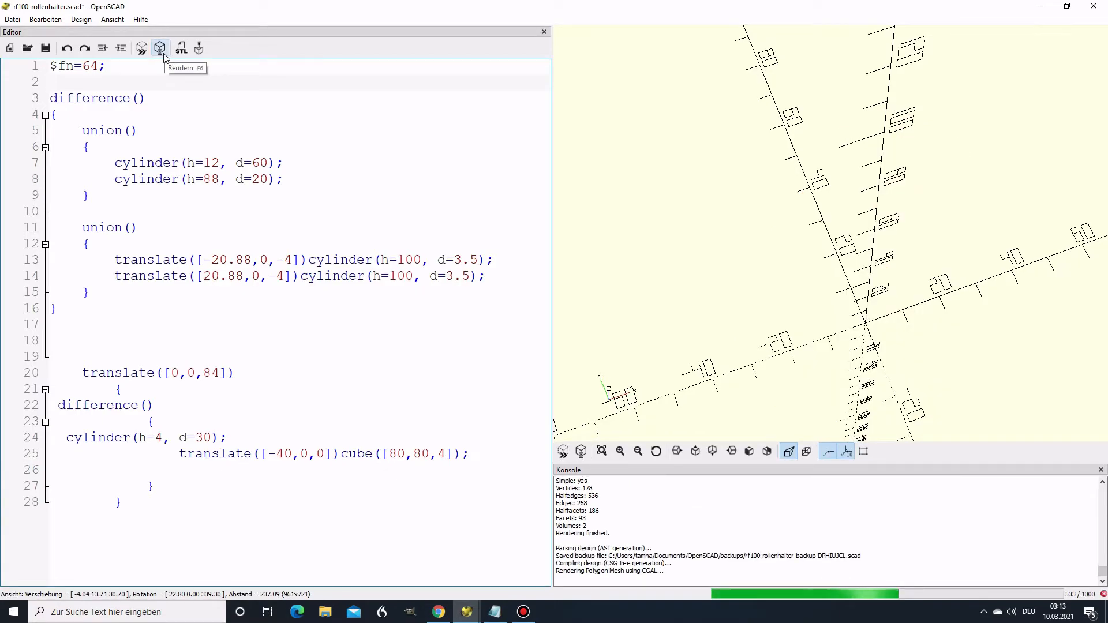
left_click(160, 47)
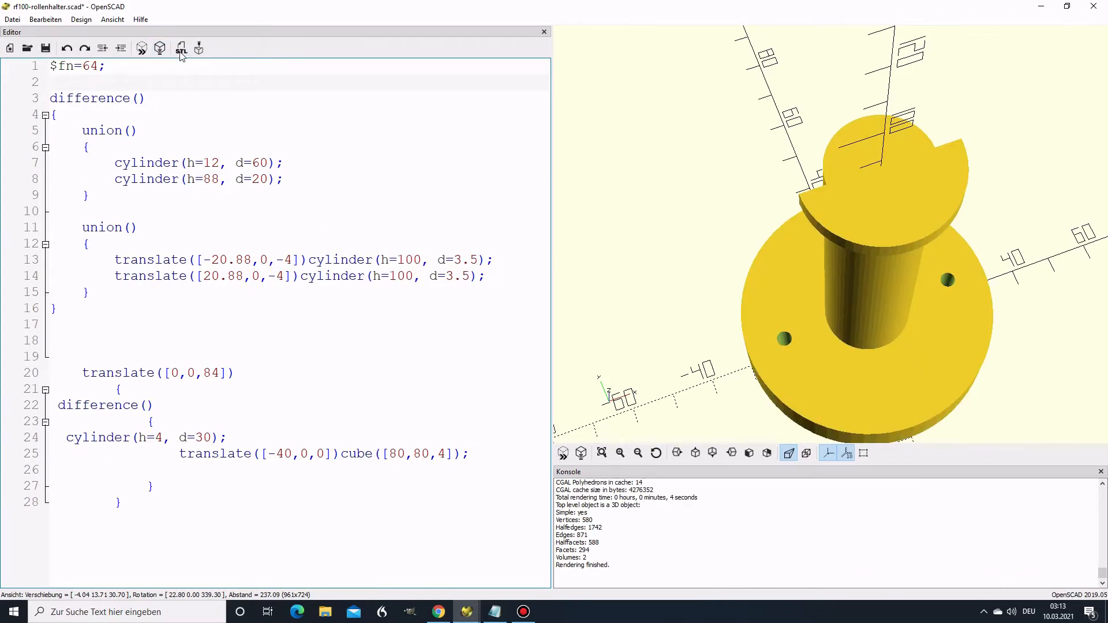
left_click(181, 48)
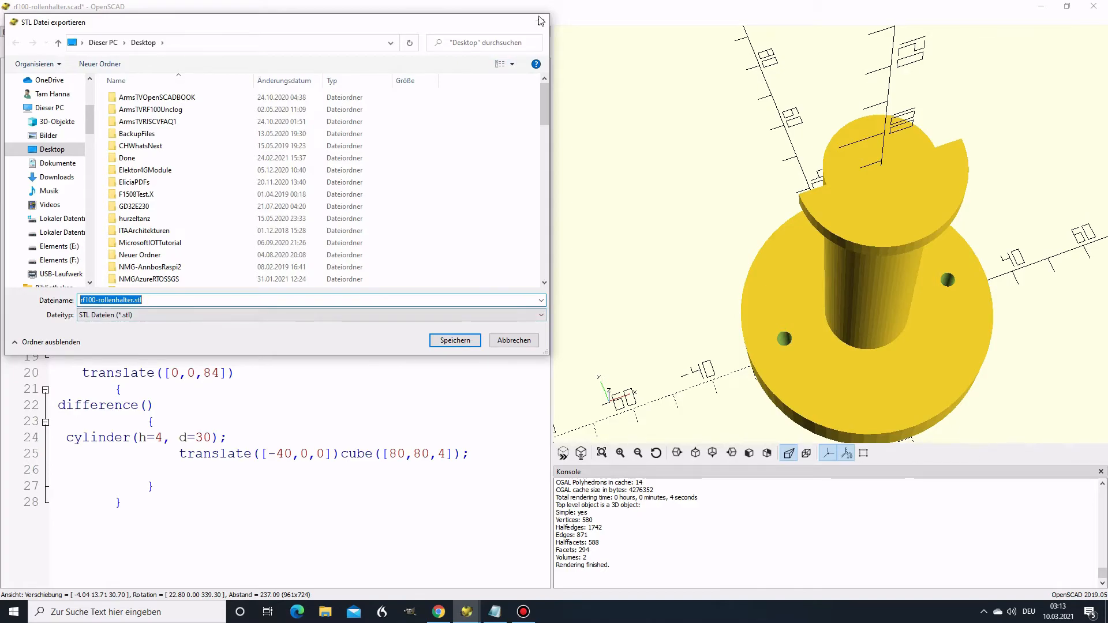